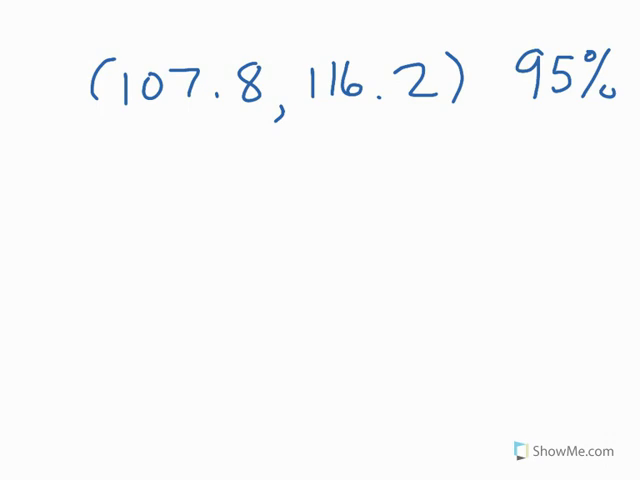
Note 'e - correct' and draw a horizontal line across the board below the formula.
text(e - correct)
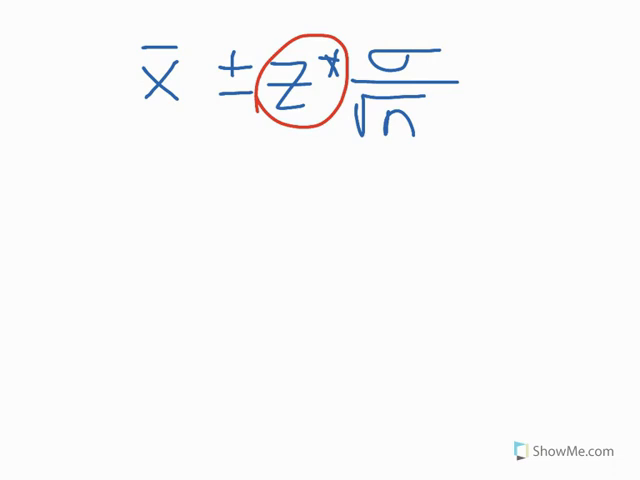
drag(120, 350, 520, 350)
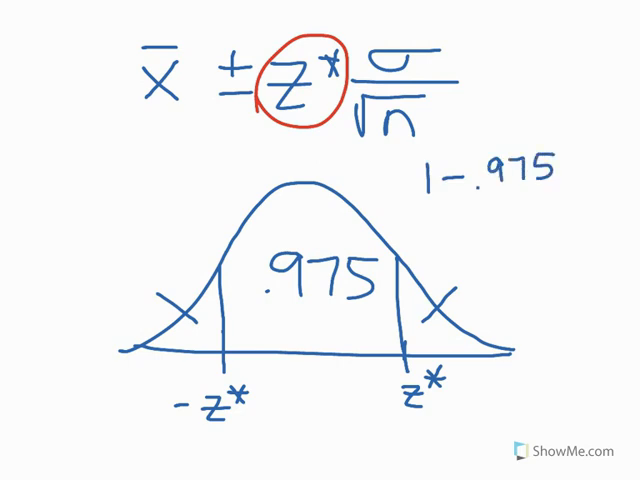
Label each tail area .0125 and mark z* as 2.24.
text(.0125)
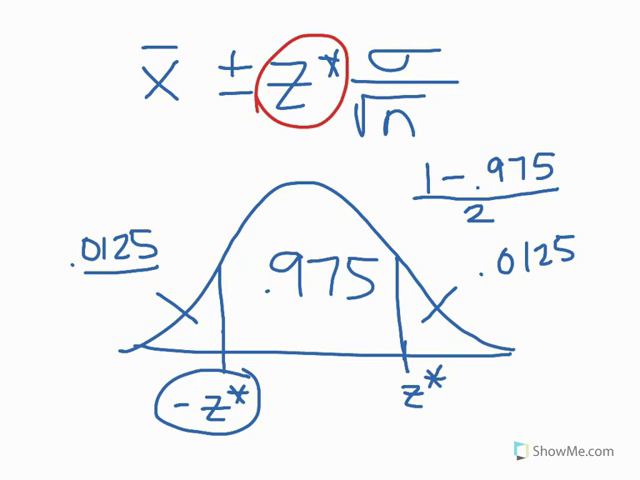
text(2.24)
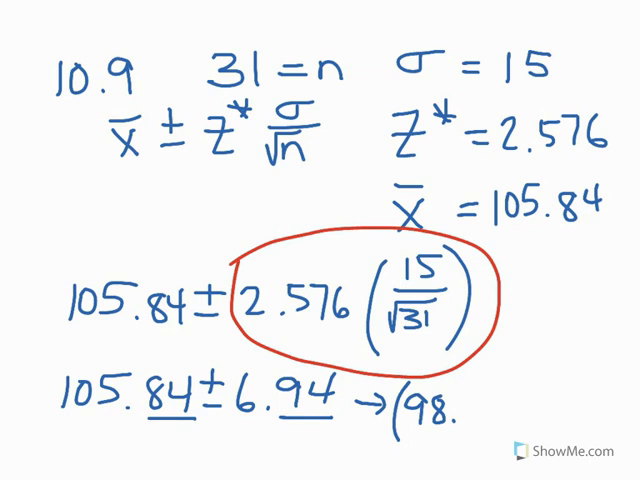
Finish the interval by writing '.90, 112.78)', giving (98.90, 112.78).
text(.90, 112.78))
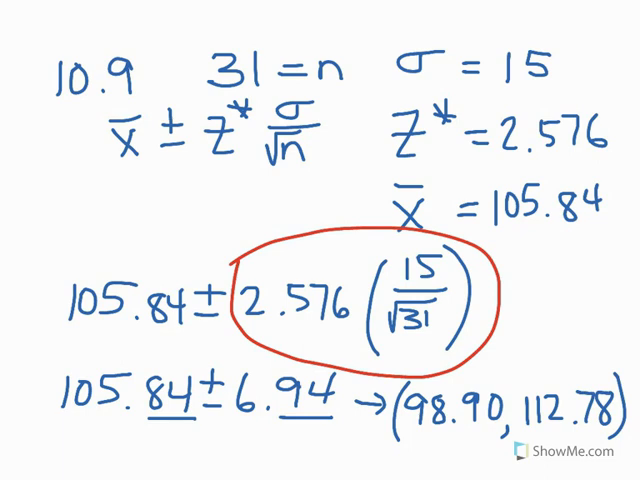